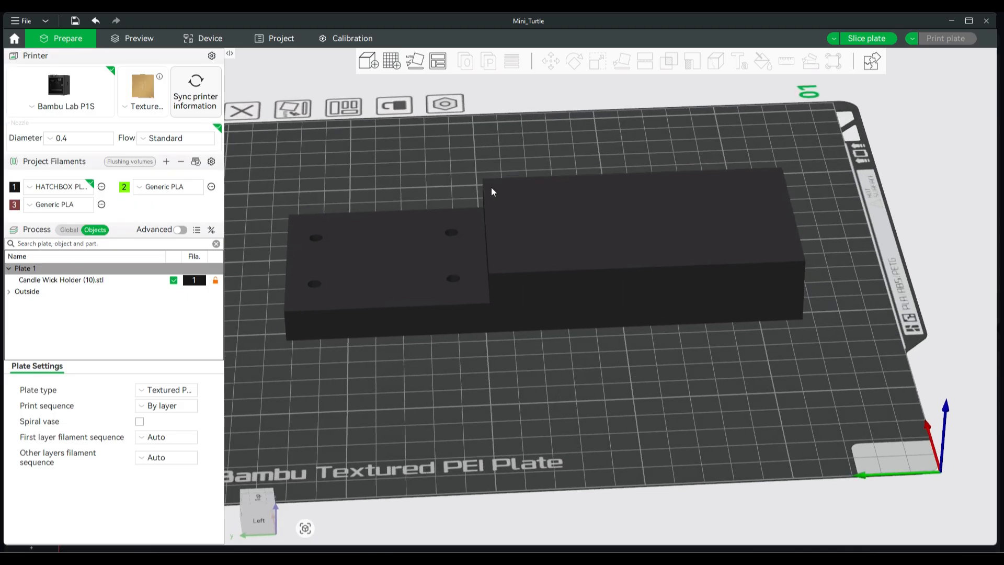
mouse_move(463, 214)
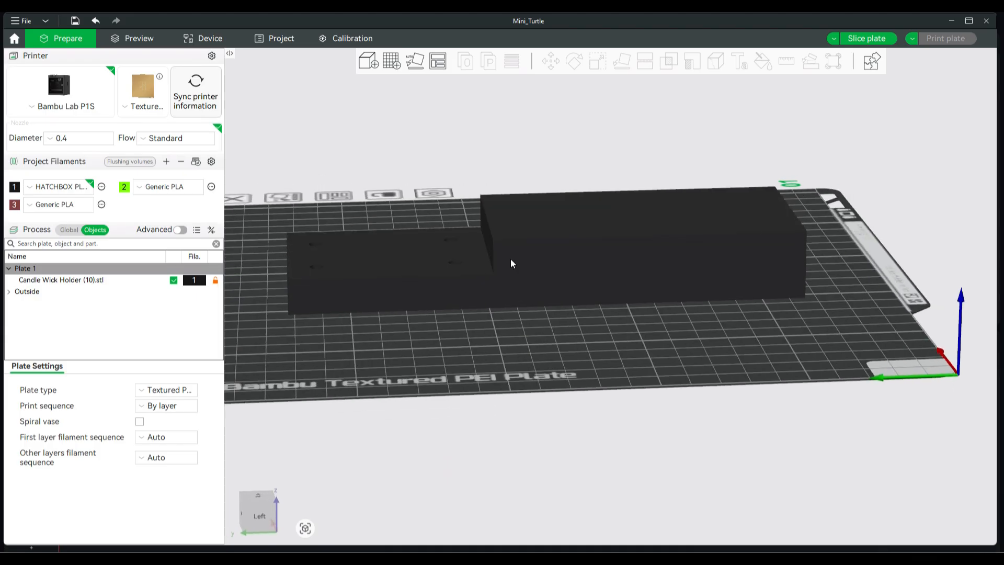
mouse_move(473, 297)
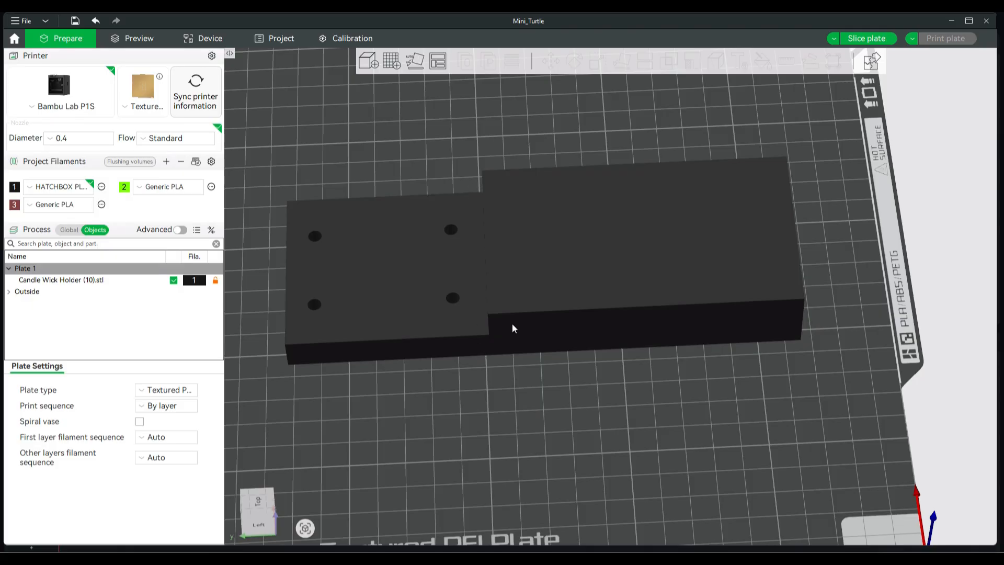
mouse_move(465, 200)
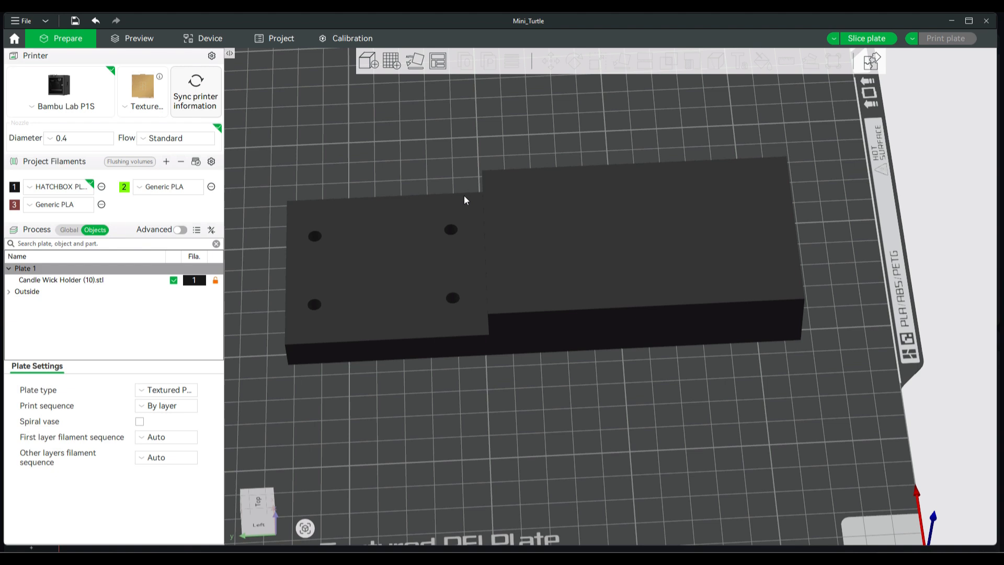
mouse_move(564, 270)
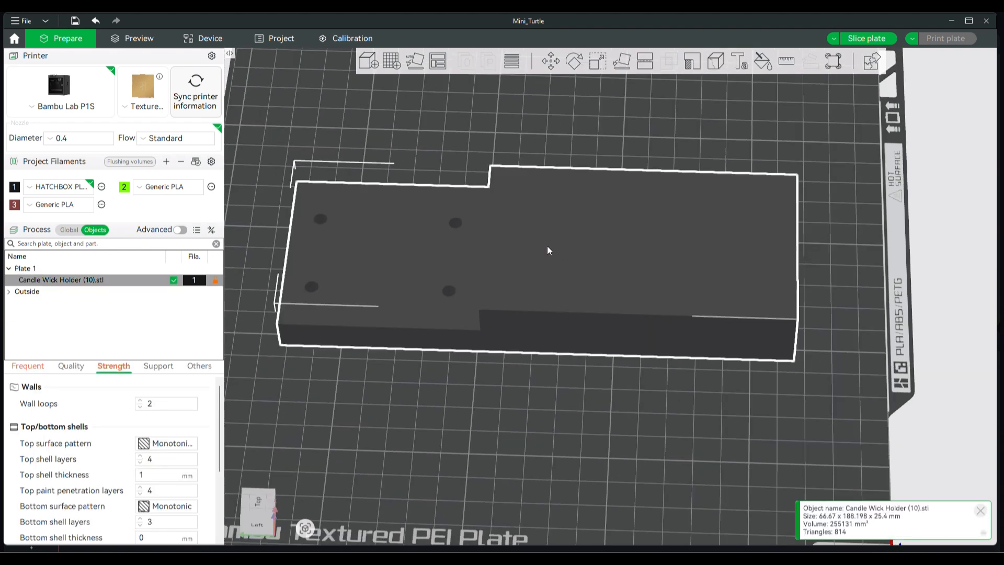
Step: Add a Cube modifier to the Candle Wick Holder from its right-click menu
right_click(548, 251)
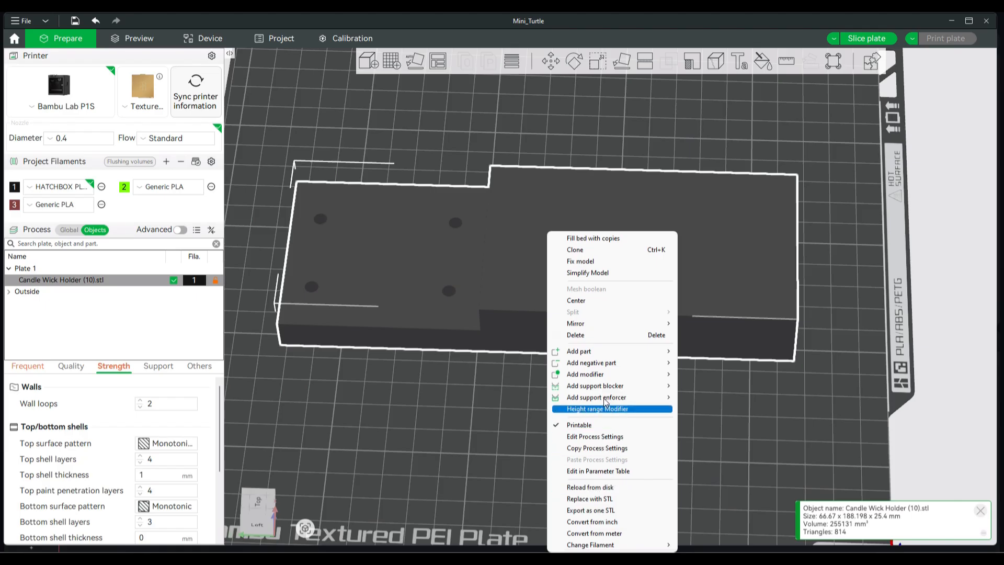
mouse_move(584, 373)
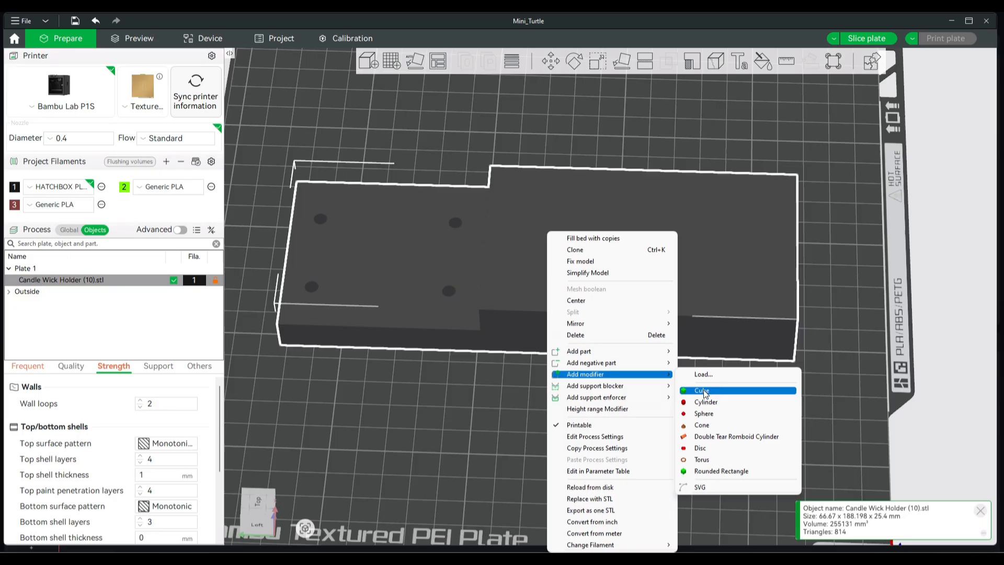
left_click(702, 391)
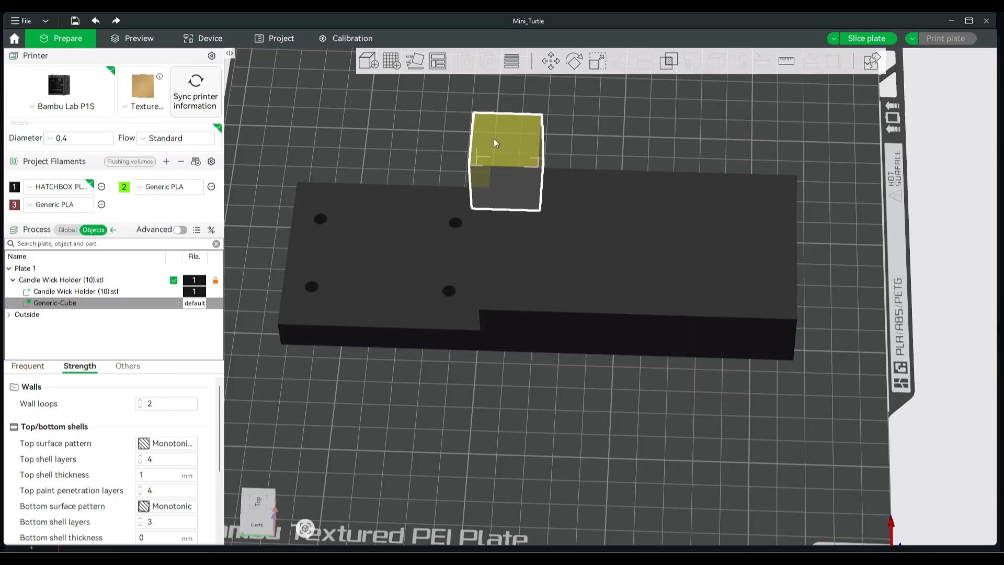
Step: Scale the cube modifier to 100 mm along X and orbit to check its placement
left_click(596, 61)
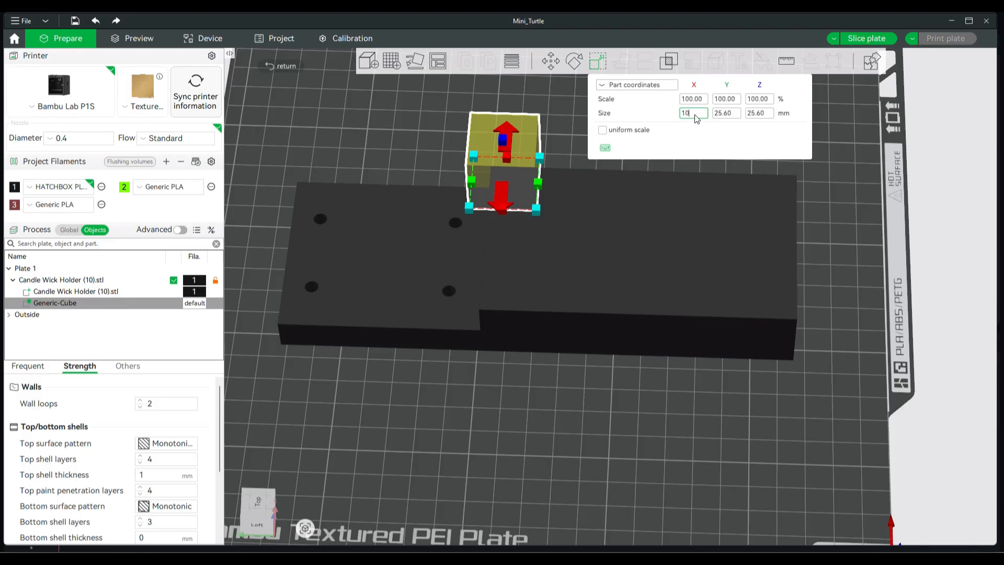
type("100.00")
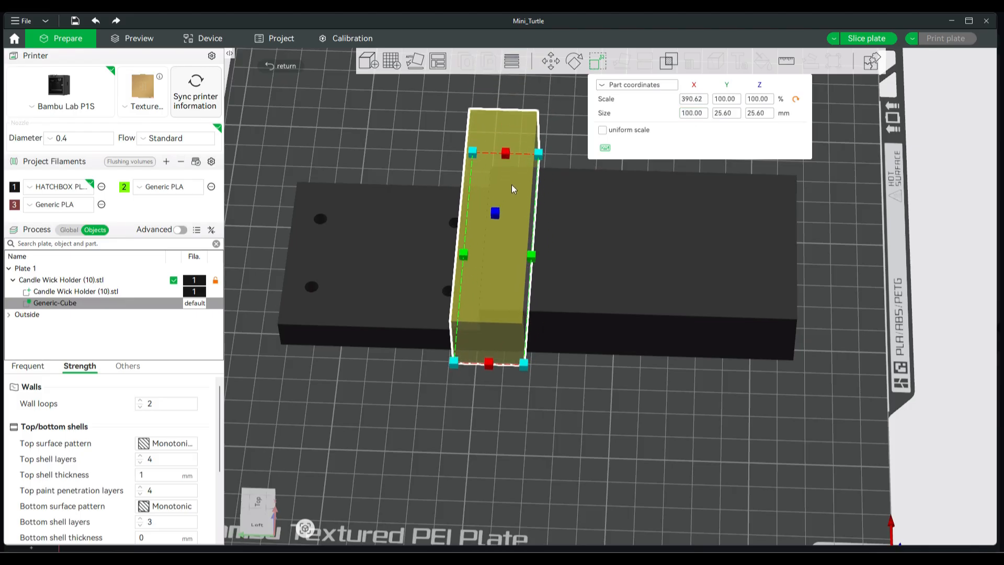
left_click_drag(512, 256, 557, 417)
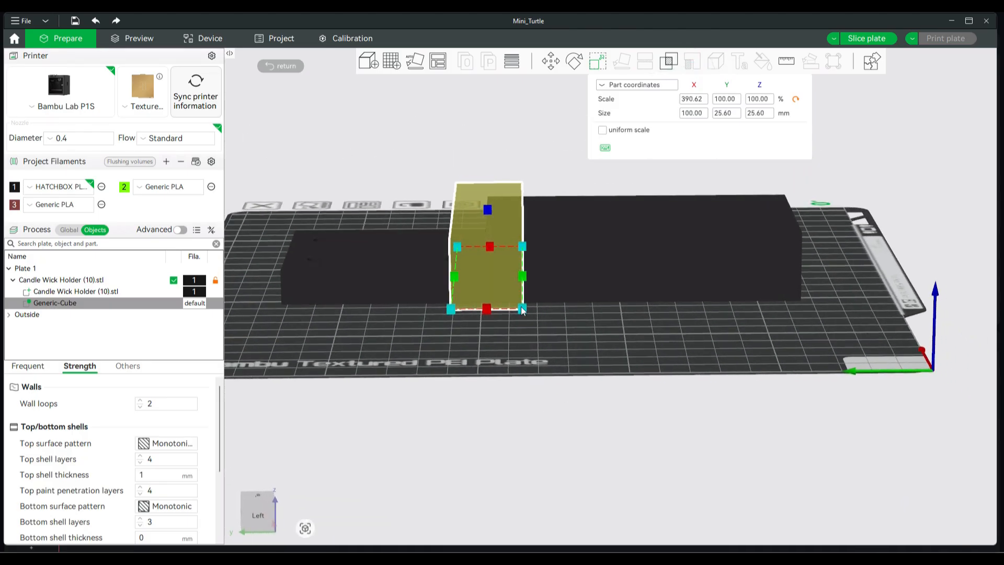
left_click(573, 325)
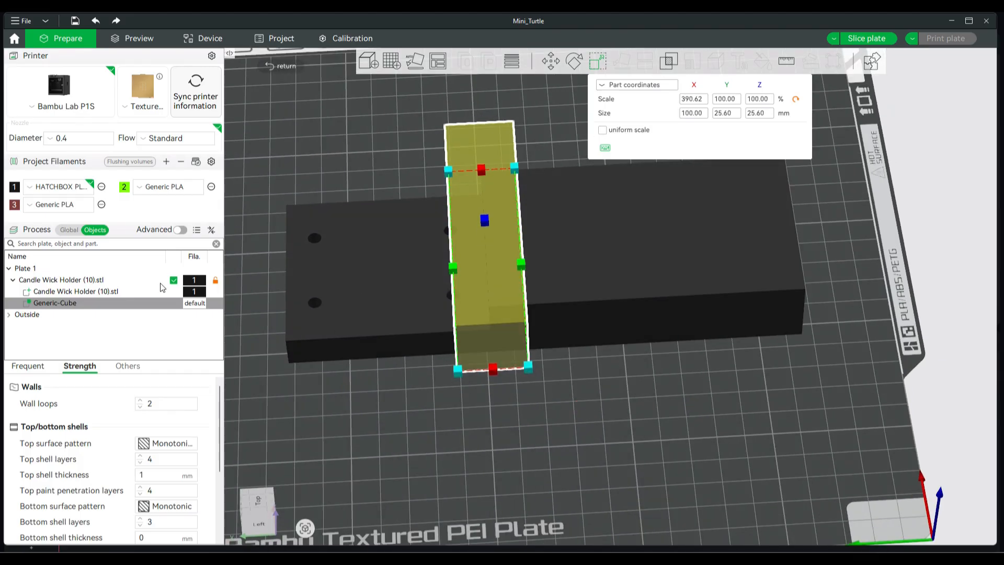
Step: Enter 100% sparse infill density for the Generic-Cube modifier
left_click(54, 303)
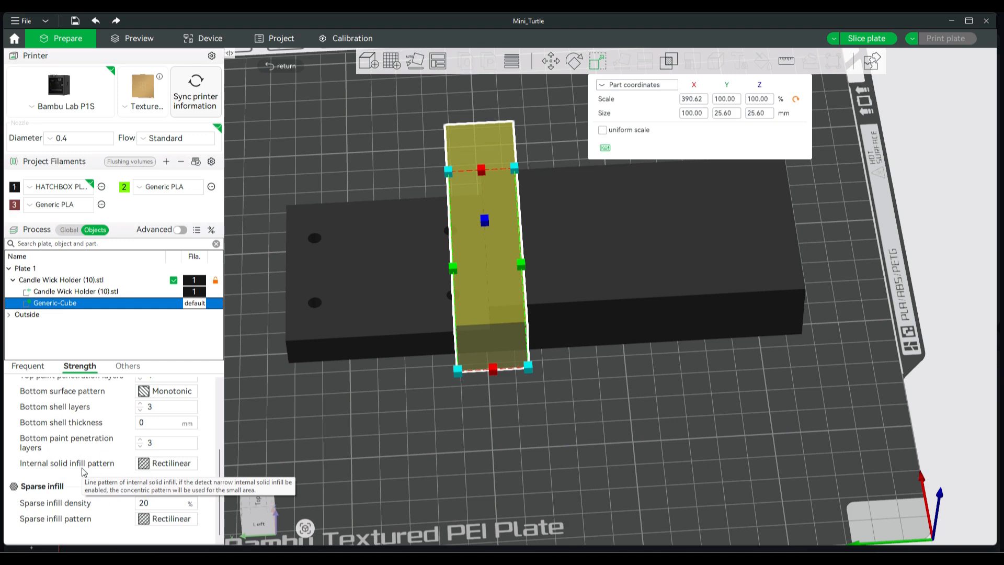
left_click(165, 503)
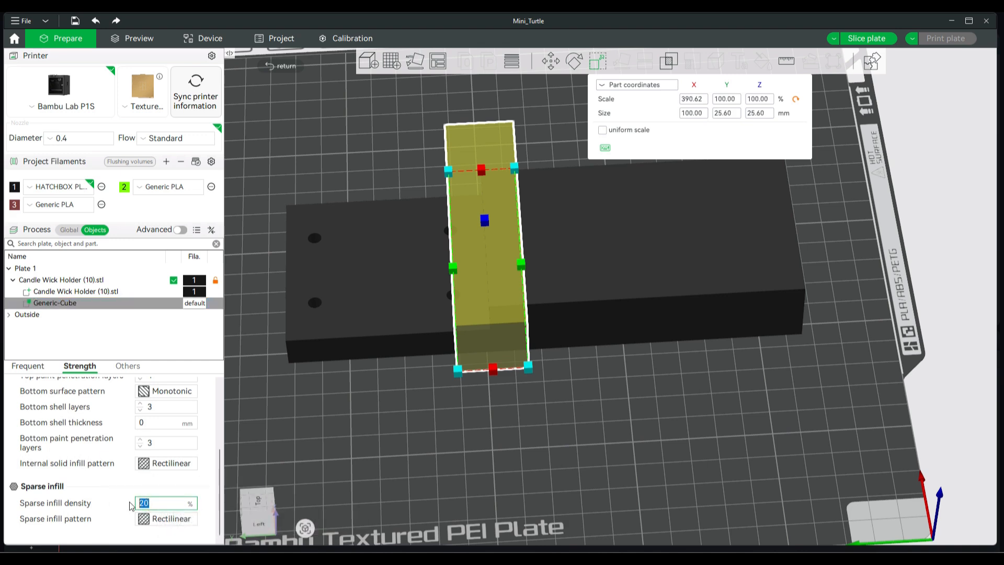
type("100.00")
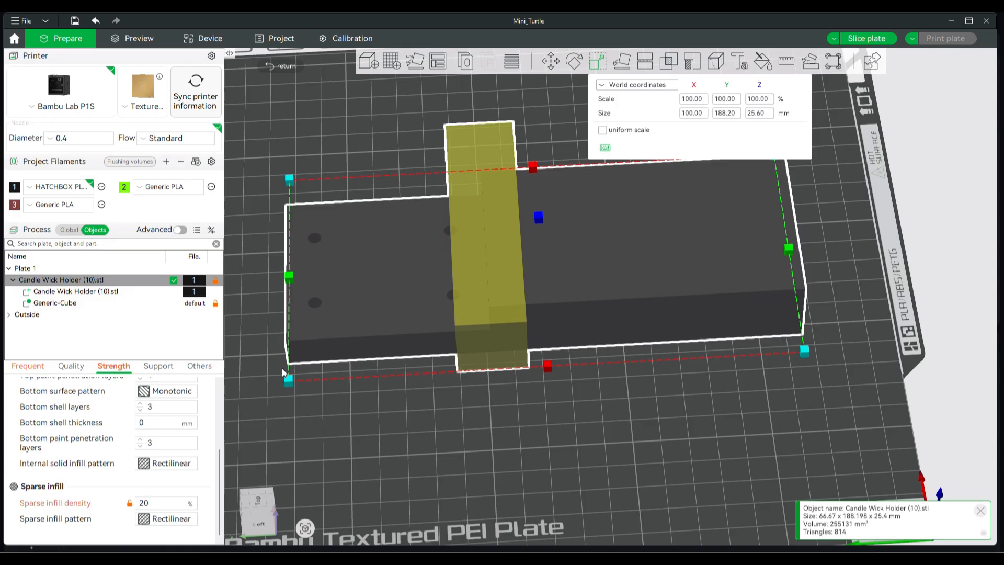
mouse_move(839, 106)
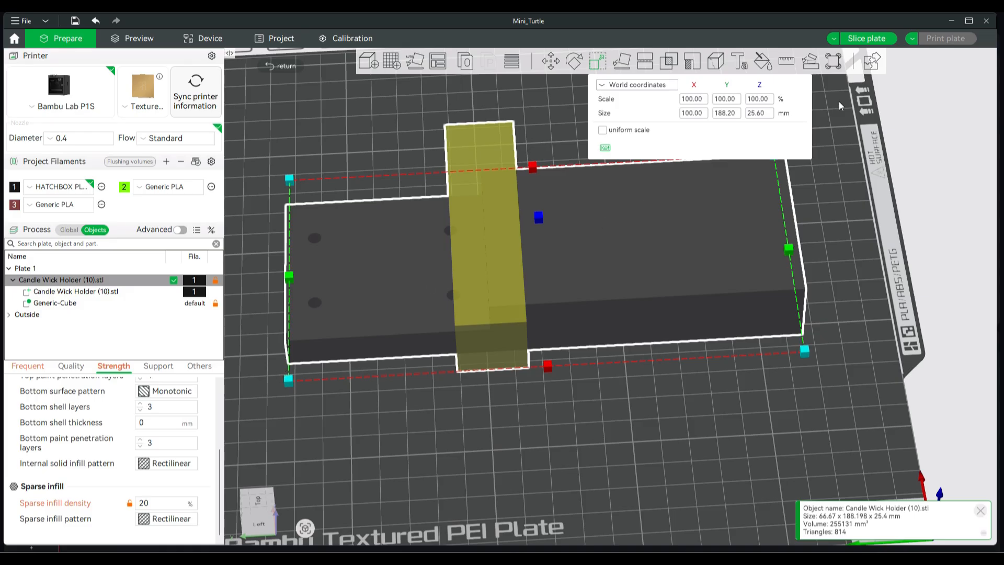
Step: Slice the plate and scrub layers to inspect the denser junction infill
left_click(866, 37)
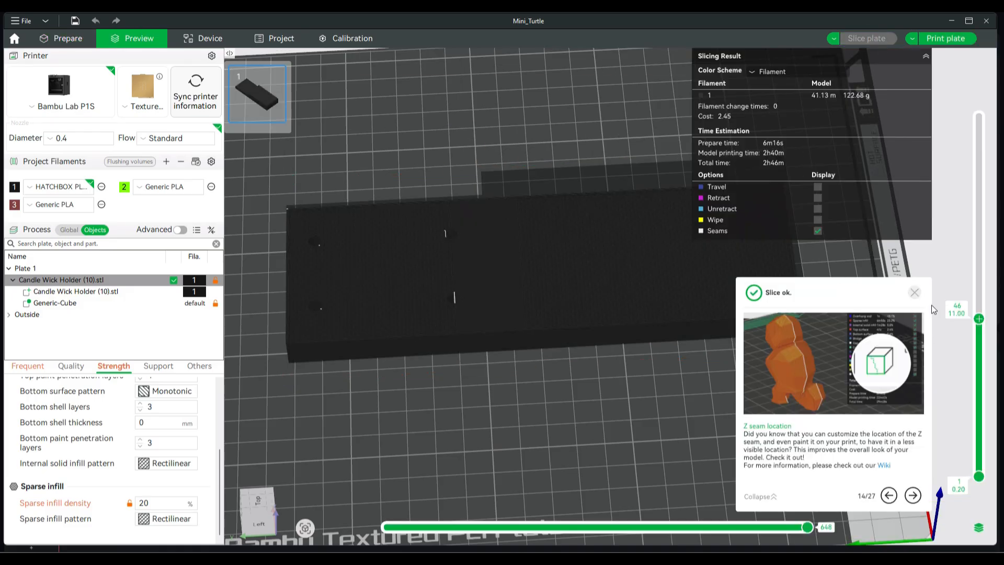
left_click(915, 292)
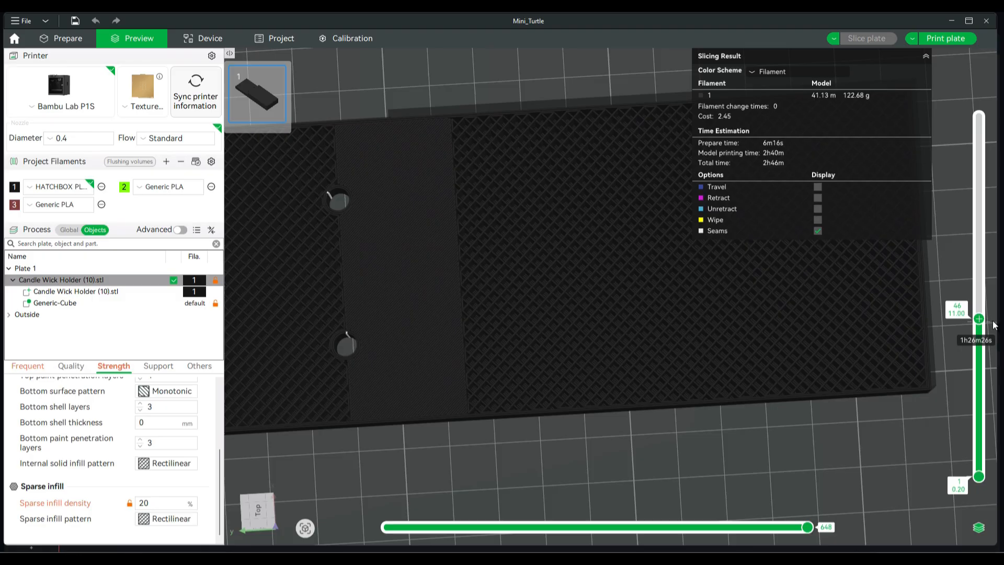
left_click_drag(978, 318, 978, 425)
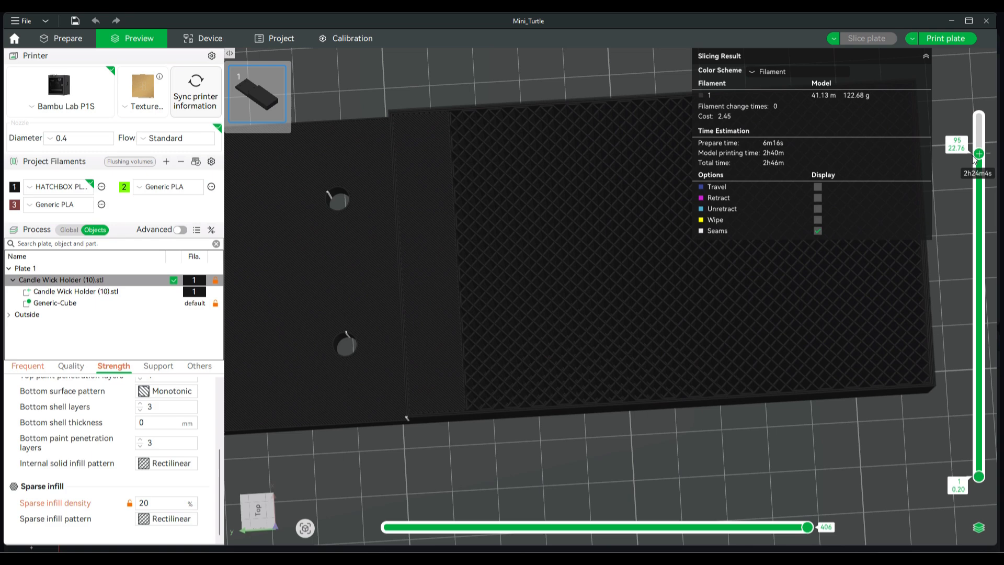
left_click_drag(979, 153, 979, 332)
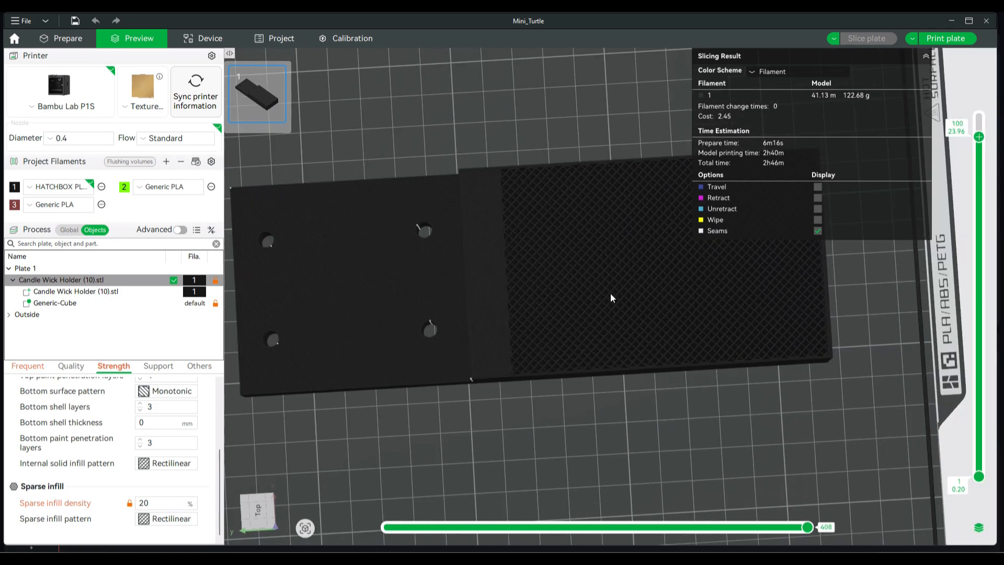
left_click_drag(611, 298, 599, 400)
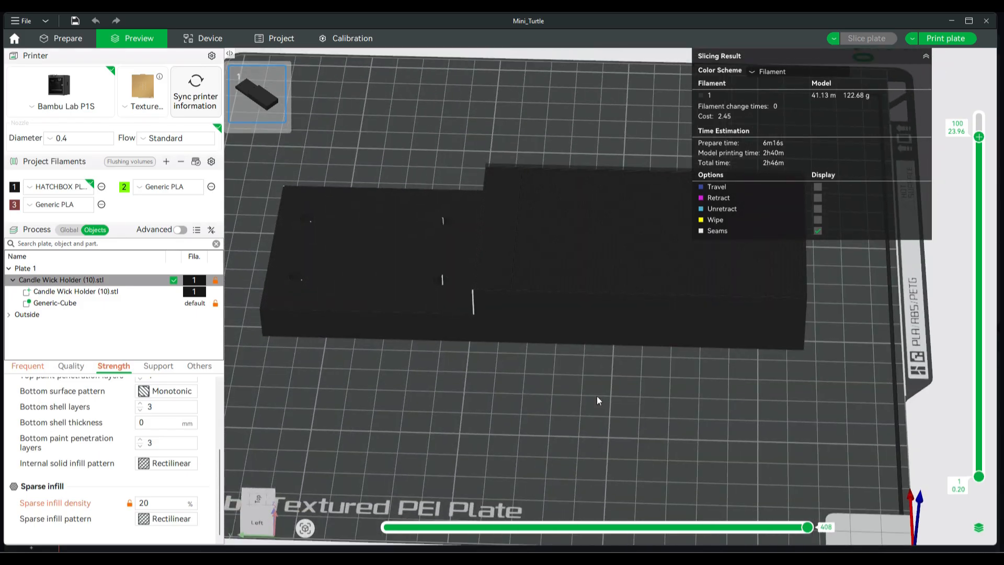